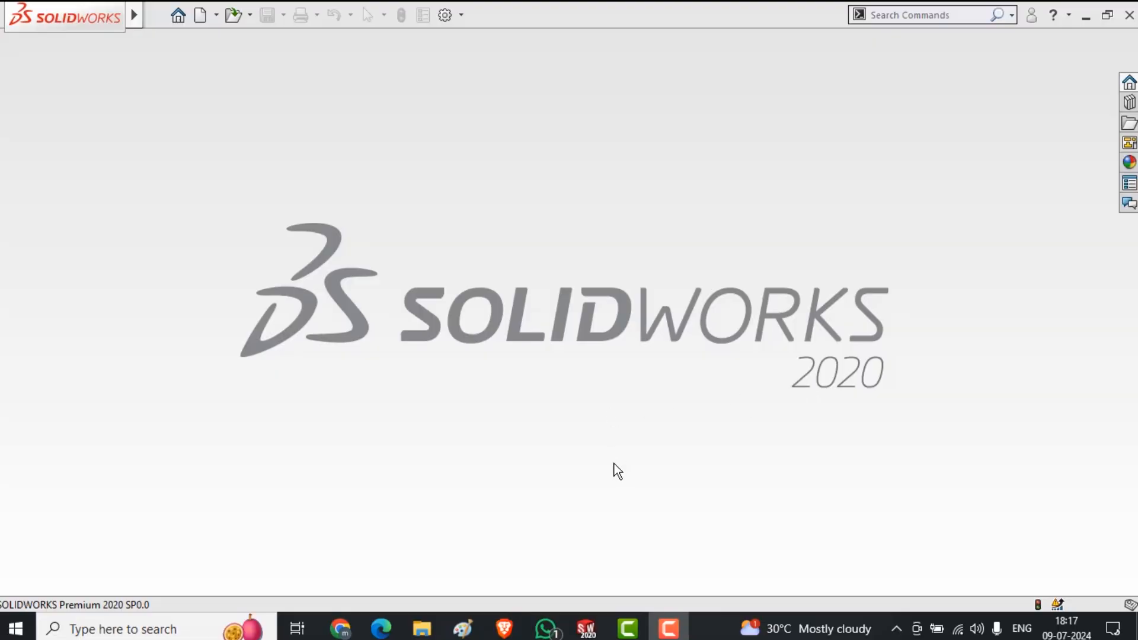
pyautogui.moveTo(528, 399)
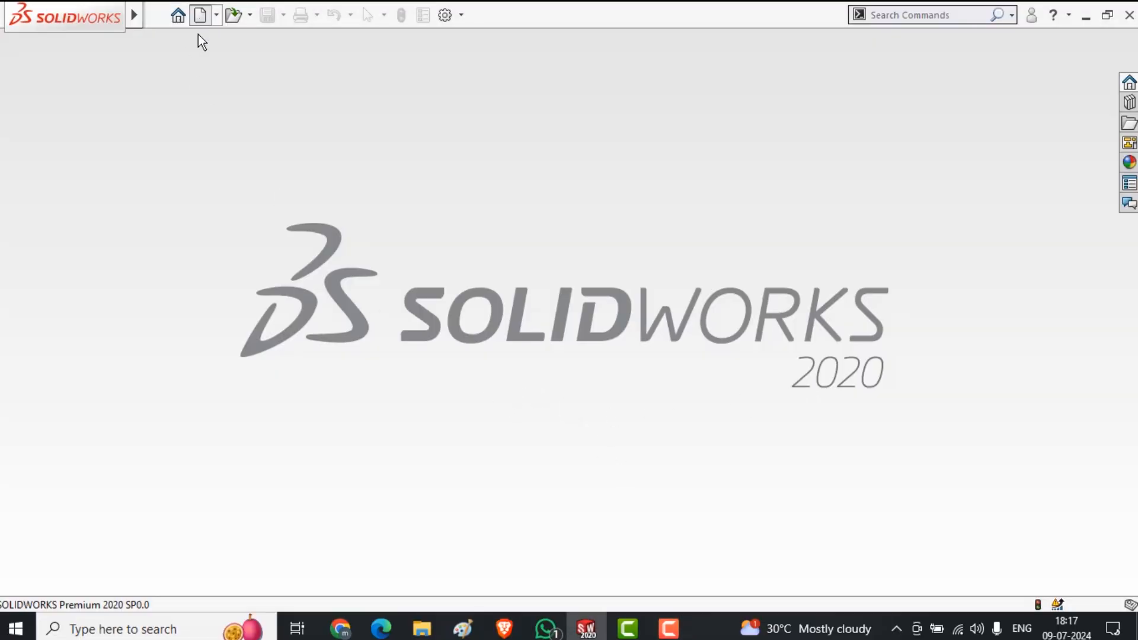
# Step: Create a new SOLIDWORKS assembly document from the New dialog
pyautogui.click(200, 14)
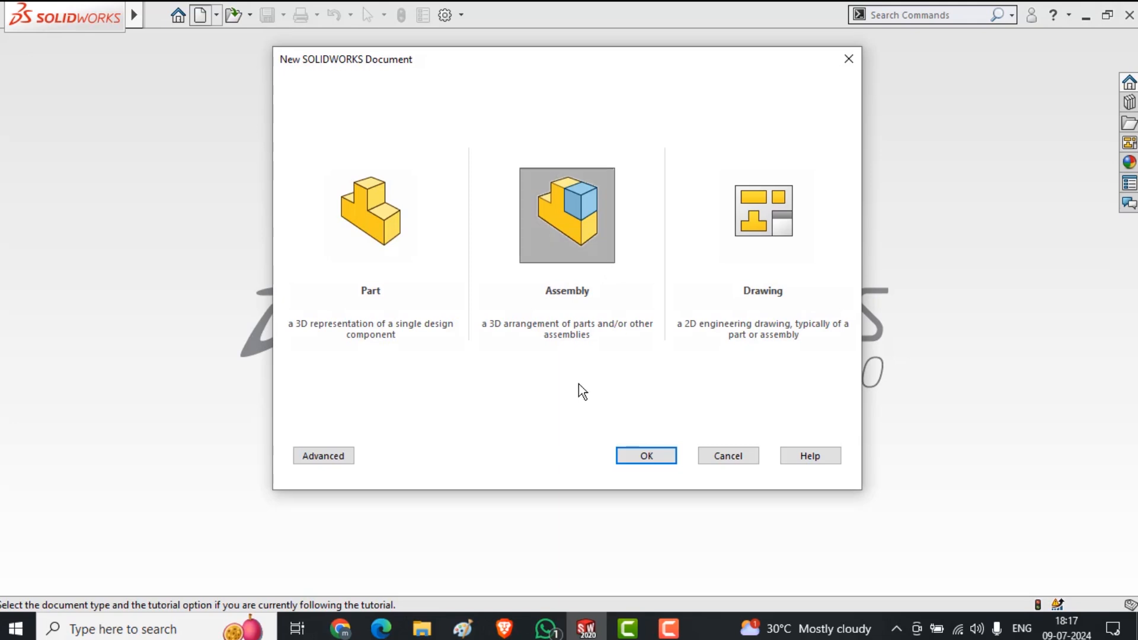
pyautogui.moveTo(579, 387)
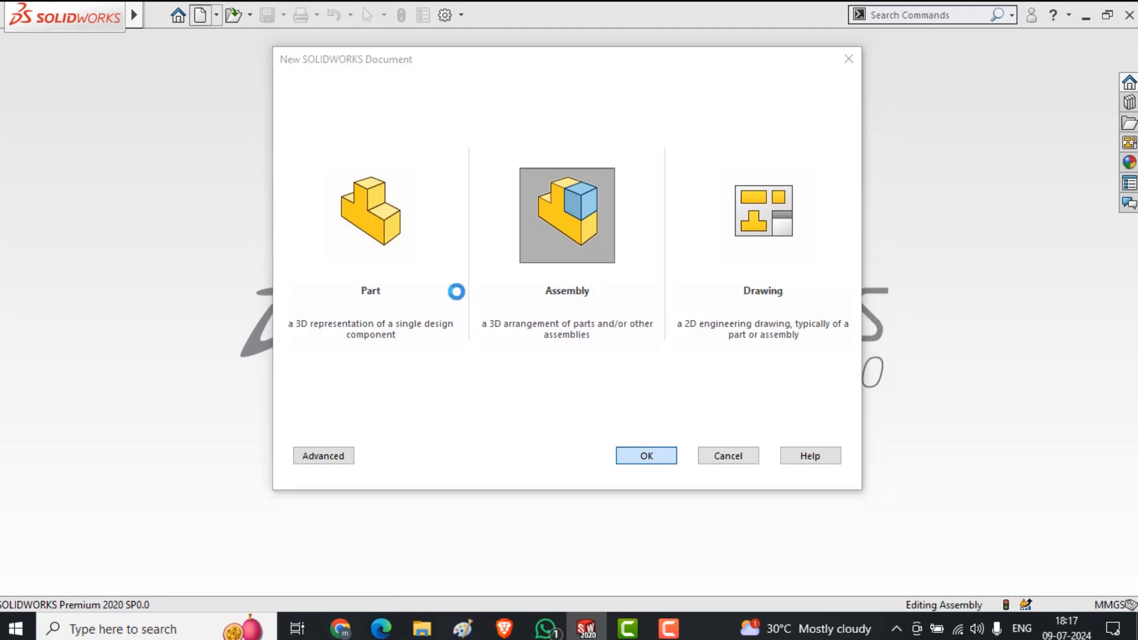
pyautogui.click(644, 456)
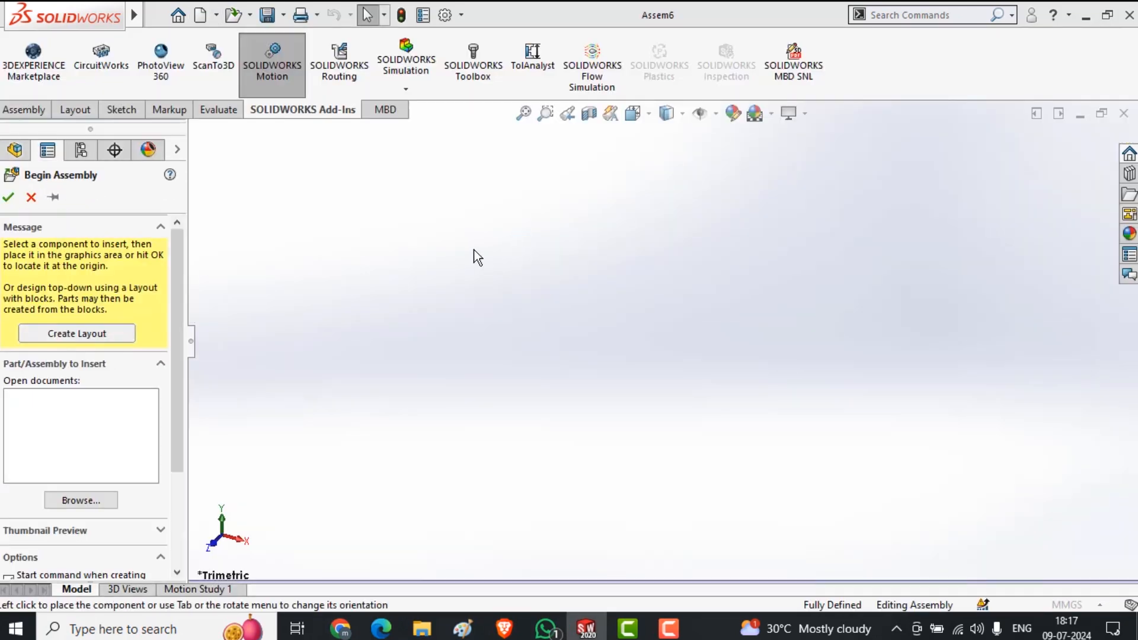
pyautogui.moveTo(4, 446)
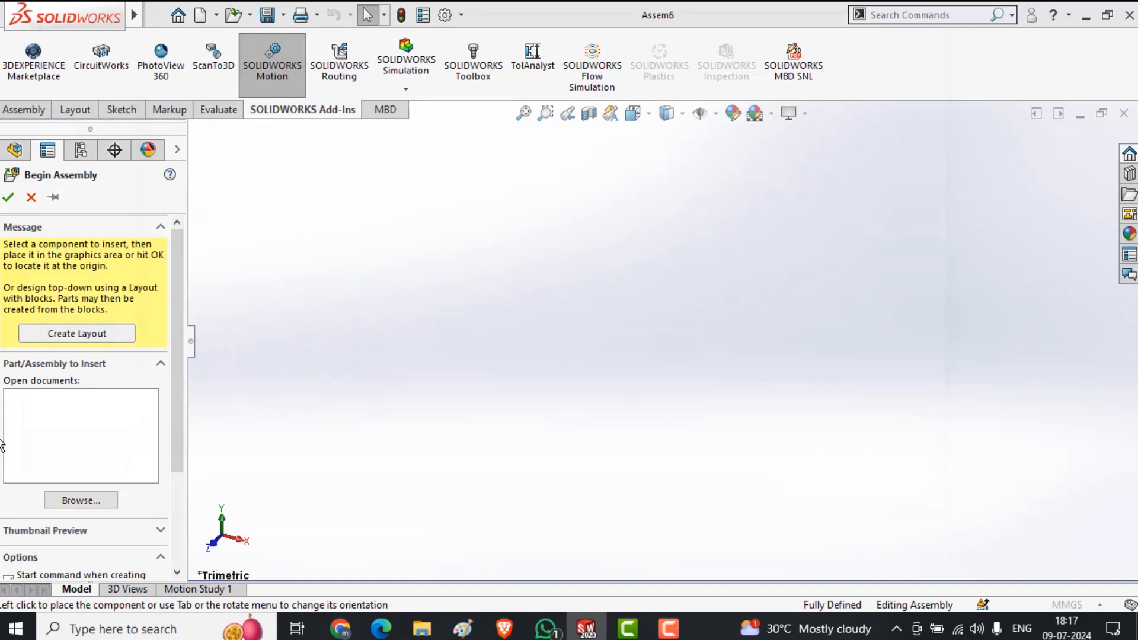
# Step: Browse to the 02 Adavance Mate folder and insert the Left, right and pin parts
pyautogui.click(80, 500)
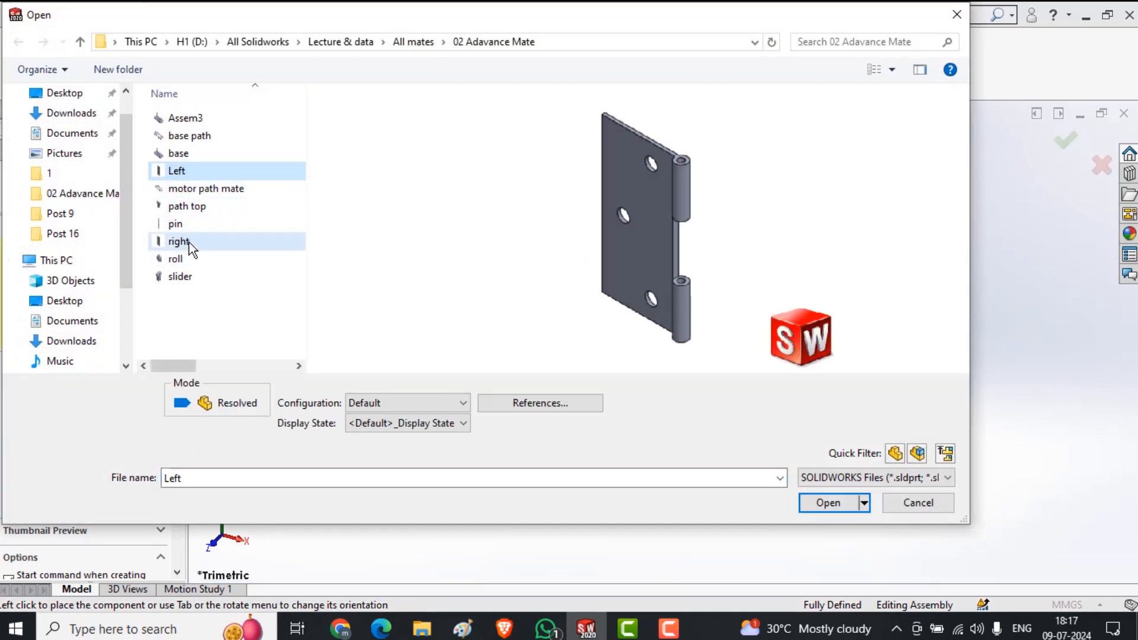
pyautogui.click(175, 223)
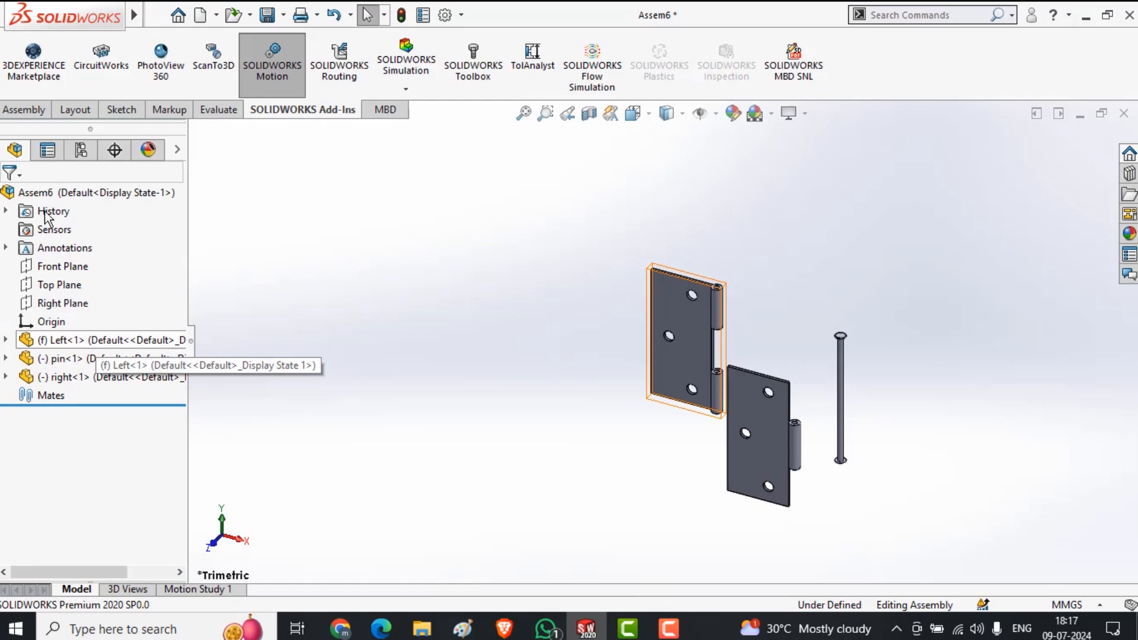
# Step: Float the Left<1> component so it is no longer fixed
pyautogui.click(75, 110)
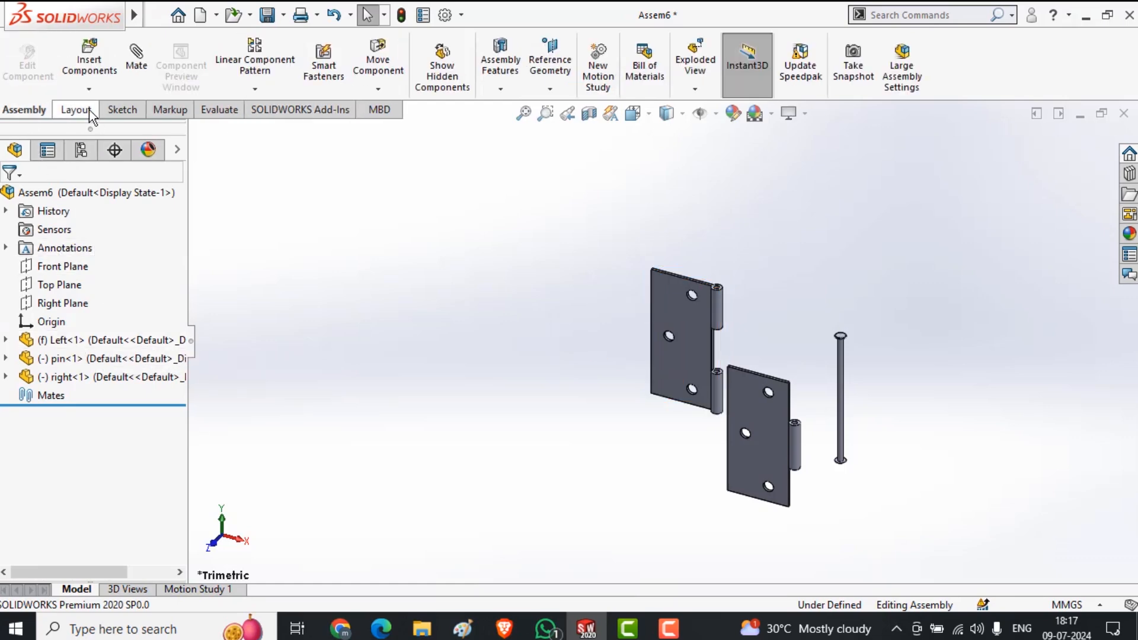
pyautogui.click(62, 340)
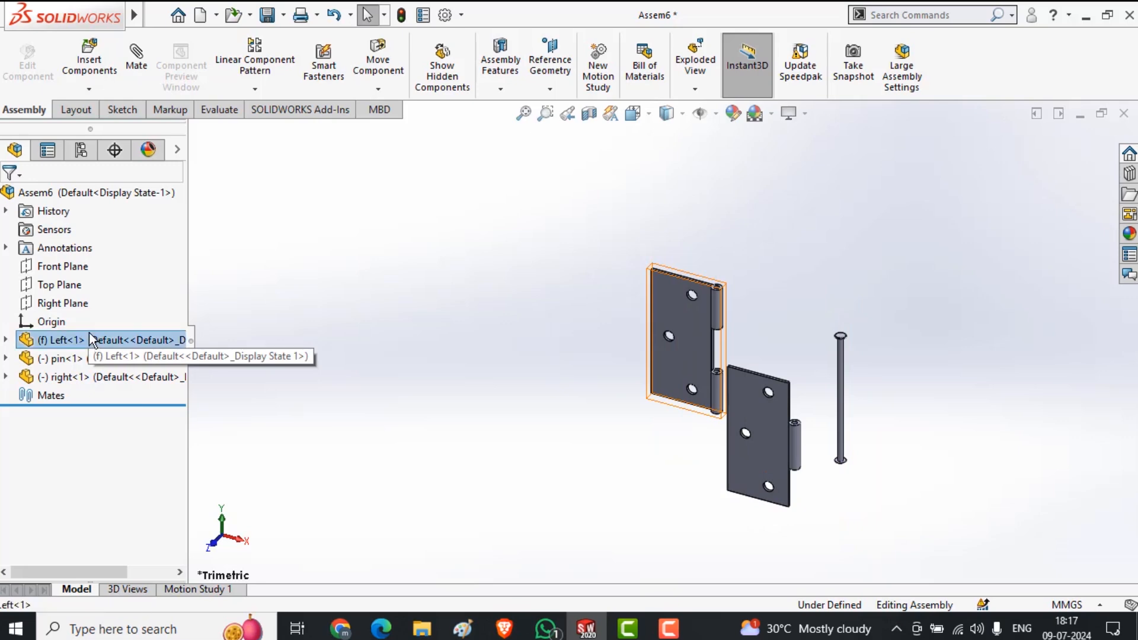
pyautogui.click(403, 399)
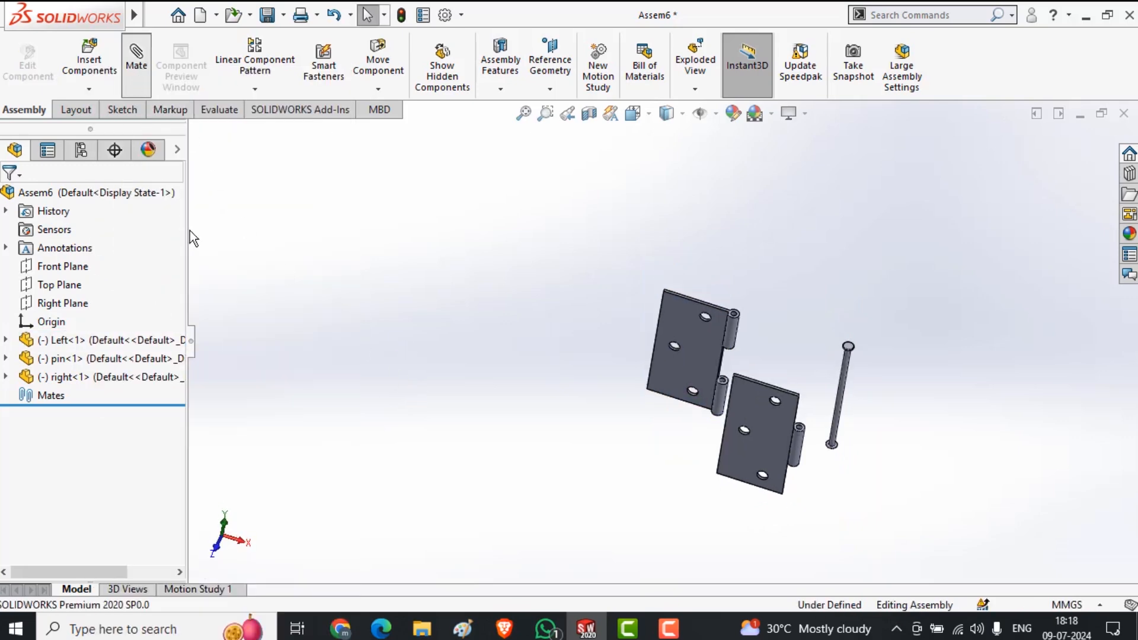
# Step: Mate the assembly Front Plane to the Left leaf's Top Plane
pyautogui.click(136, 61)
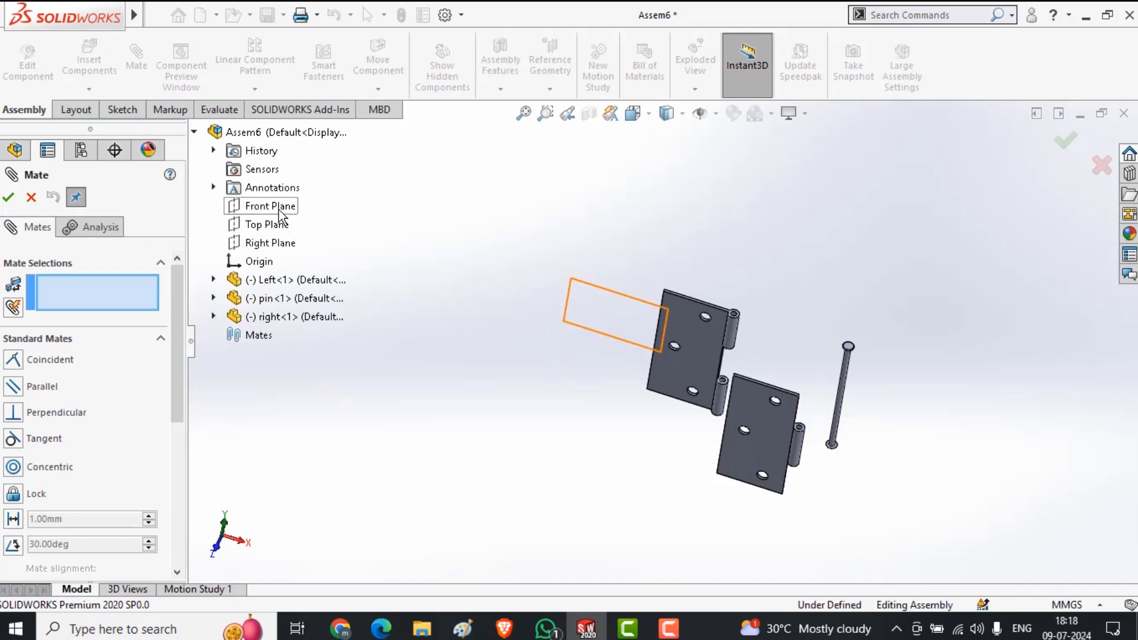
pyautogui.click(271, 206)
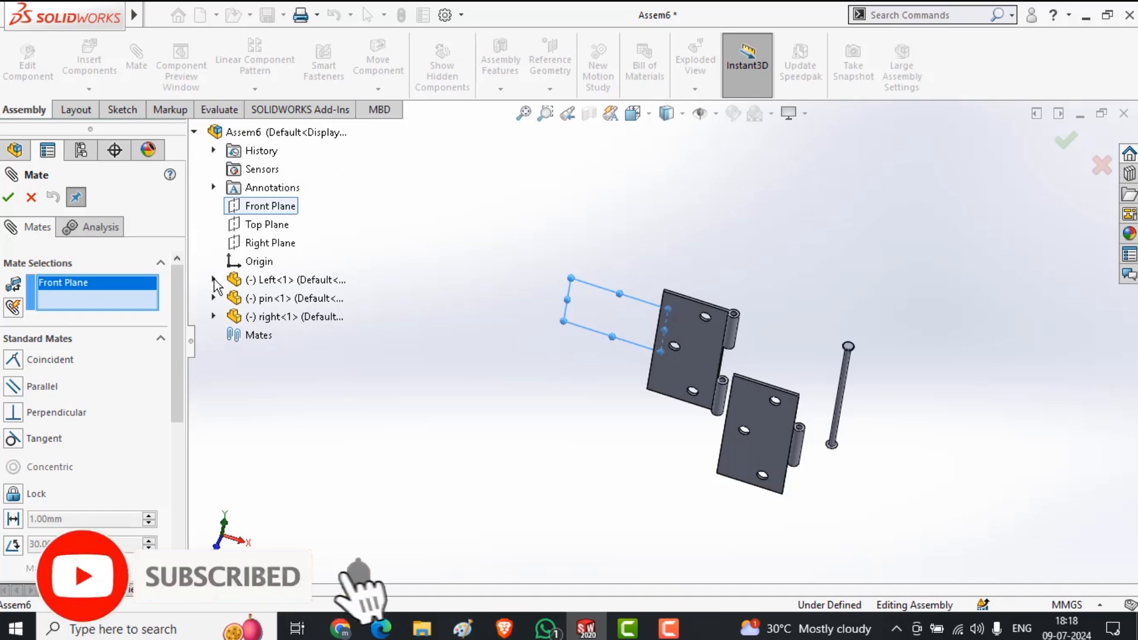
pyautogui.click(214, 279)
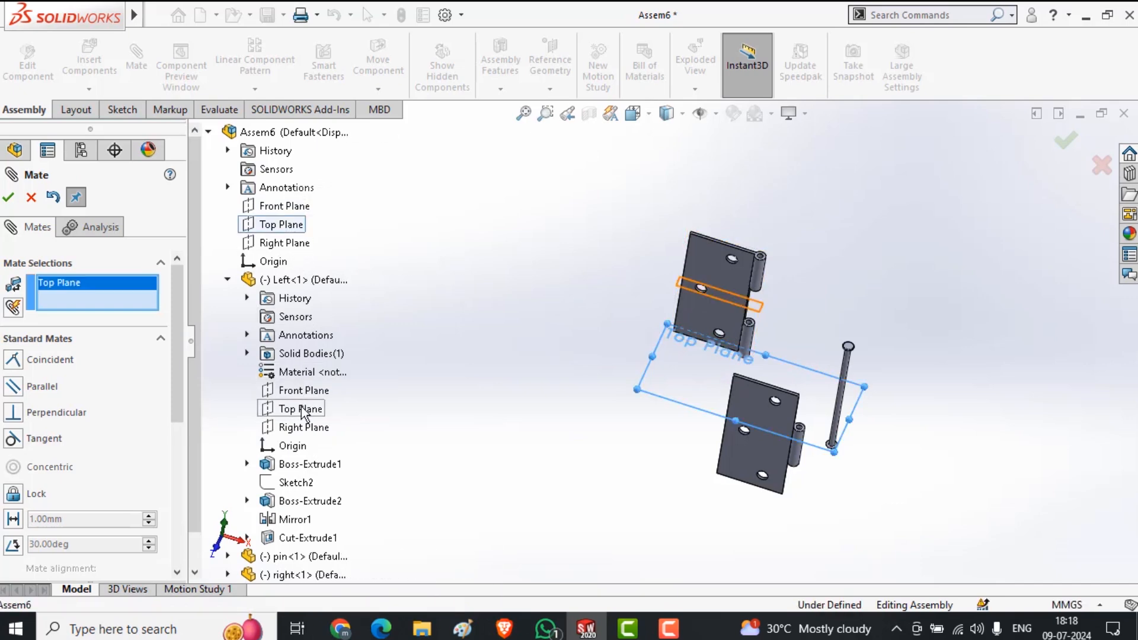
pyautogui.click(298, 408)
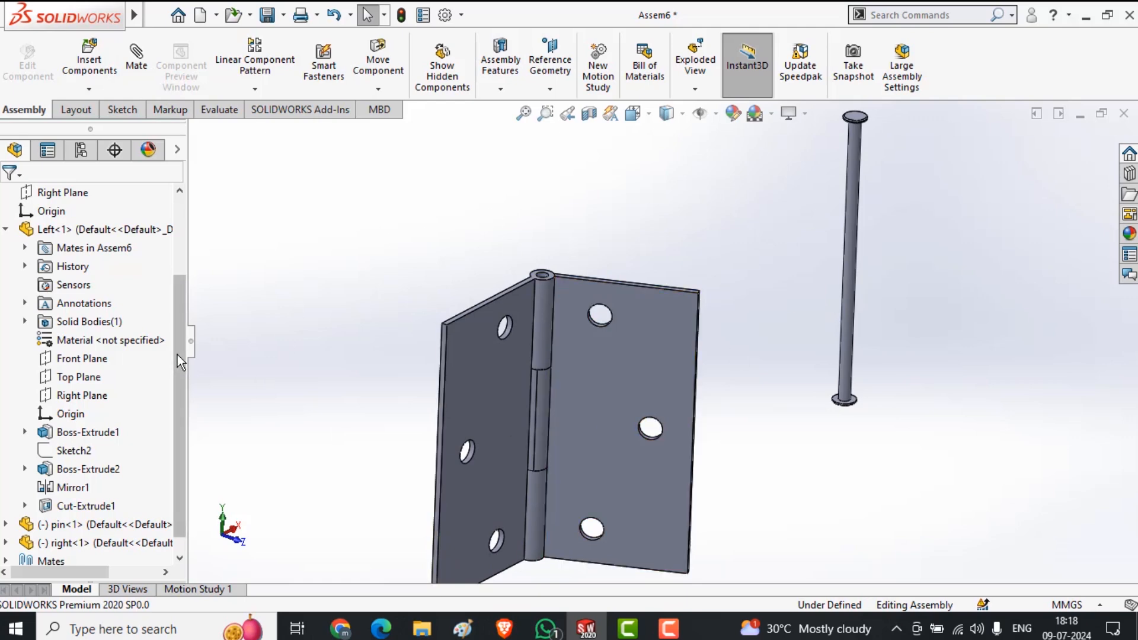
# Step: Delete the Coincident4 and Concentric1 mates from the Mates folder
pyautogui.scroll(-3)
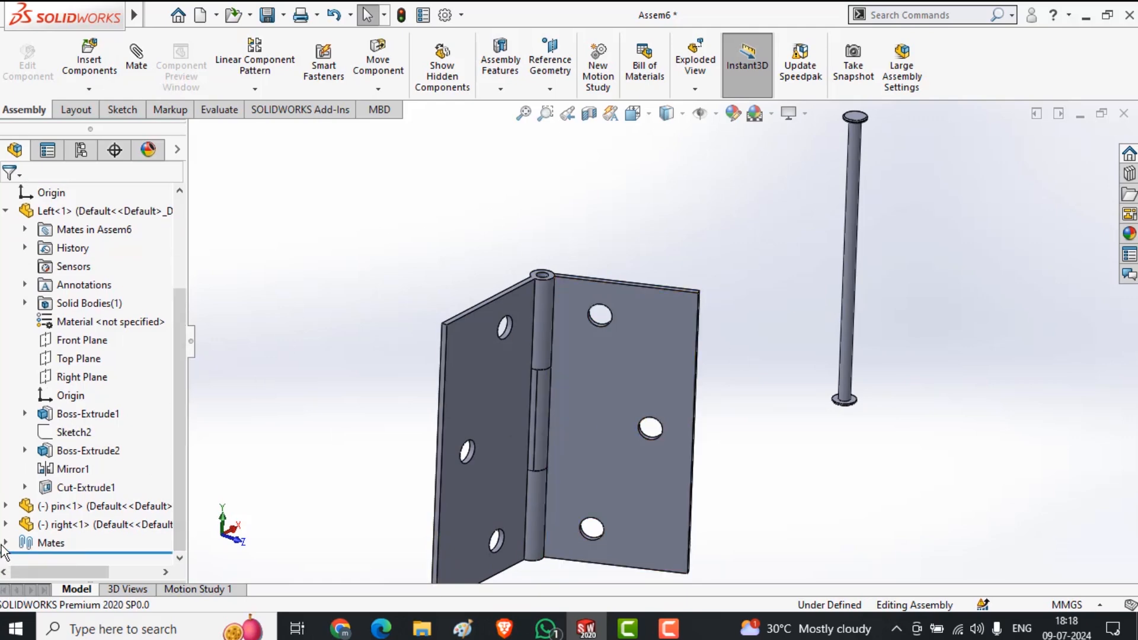
pyautogui.click(101, 543)
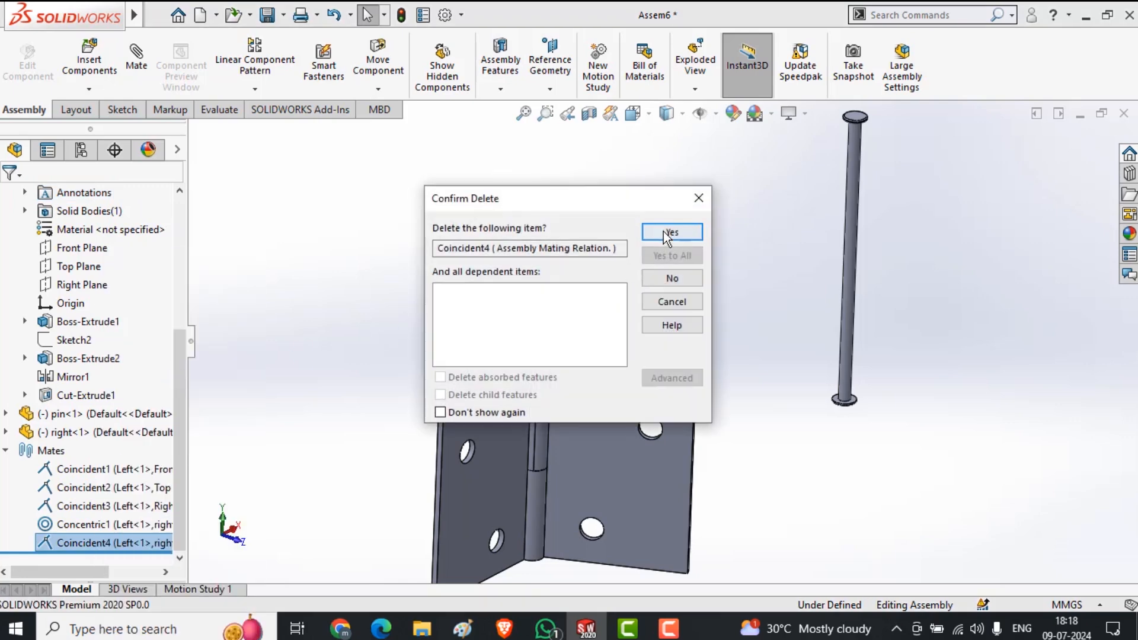
pyautogui.click(670, 231)
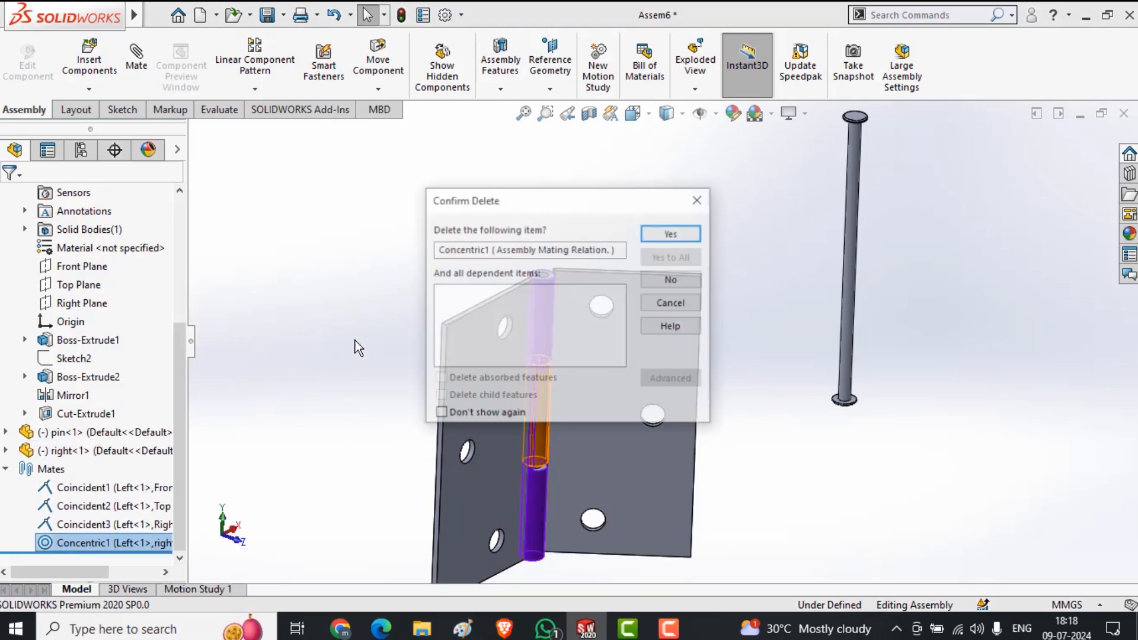
pyautogui.click(669, 233)
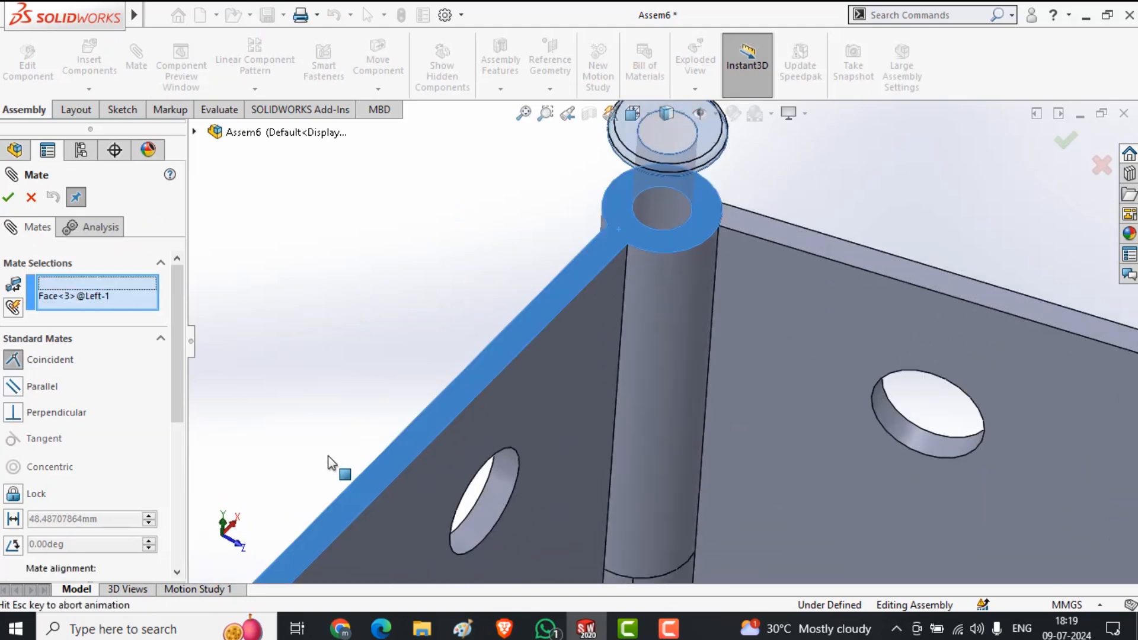
# Step: Apply a coincident mate seating the pin head flush on the knuckle's top face
pyautogui.click(8, 197)
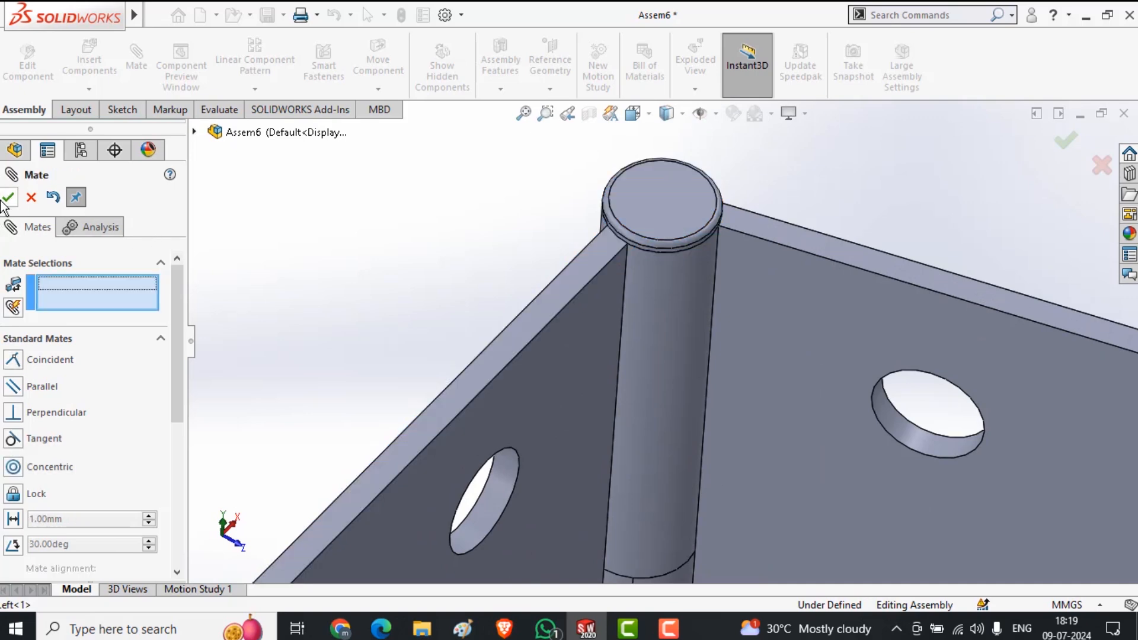
pyautogui.click(8, 197)
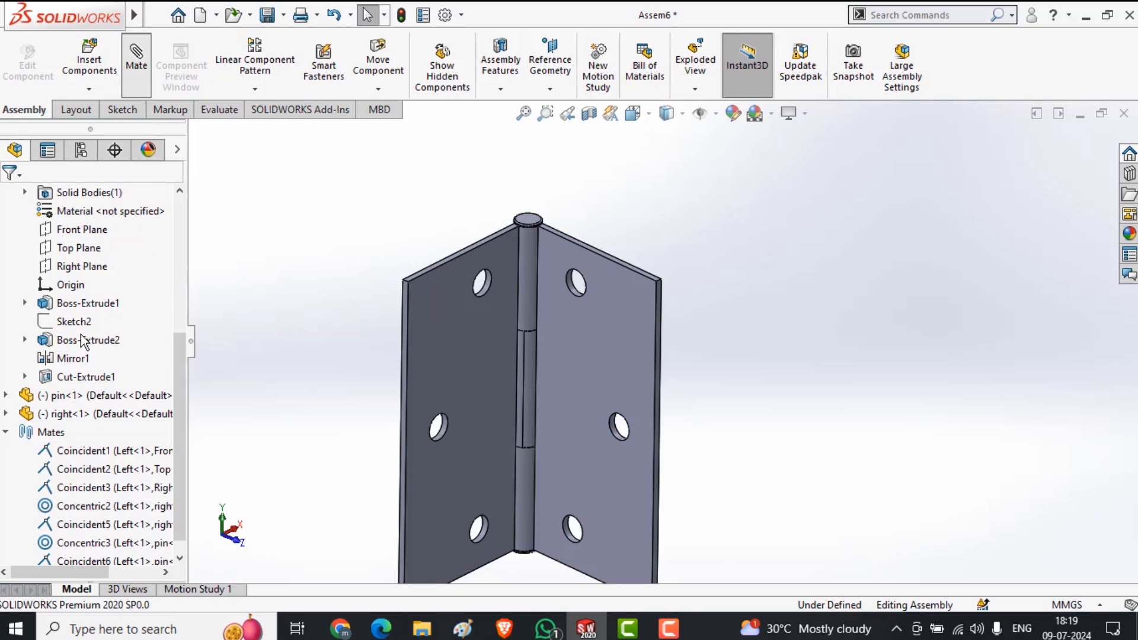
# Step: Add an Angle limit mate between the two leaf faces, entering 18 as the limit
pyautogui.click(136, 61)
pyautogui.write('0')
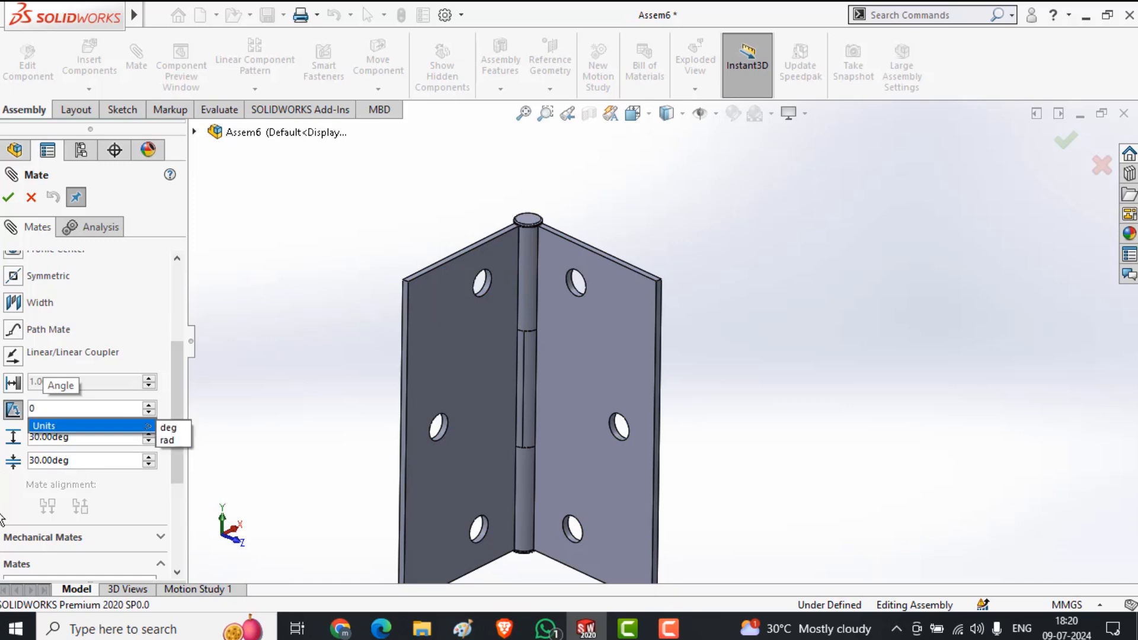
pyautogui.write('18')
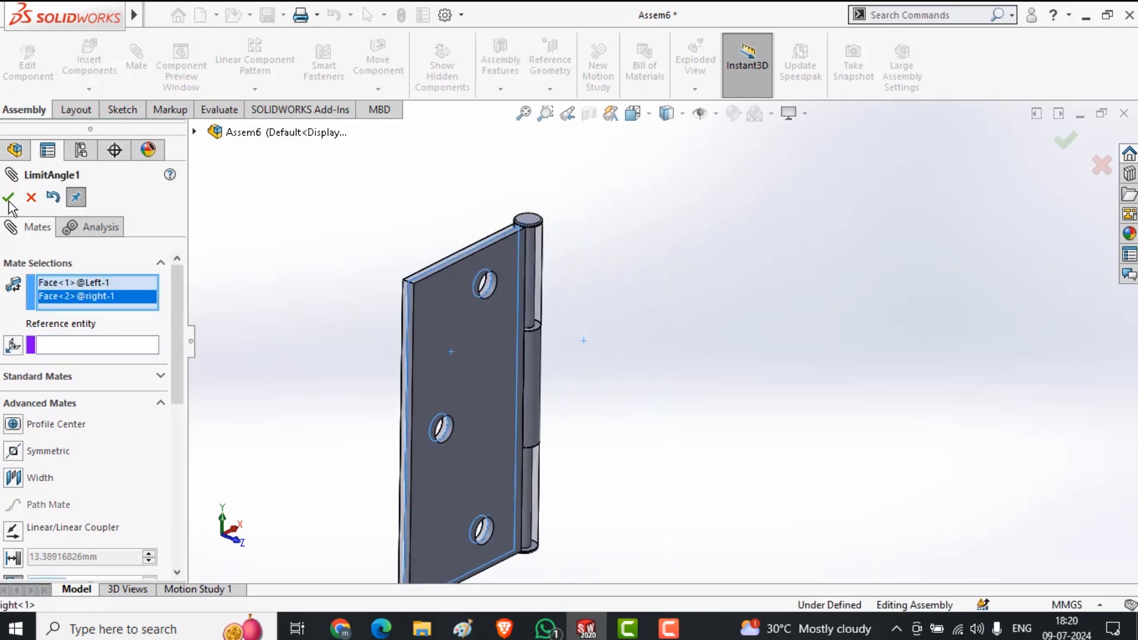
pyautogui.click(10, 197)
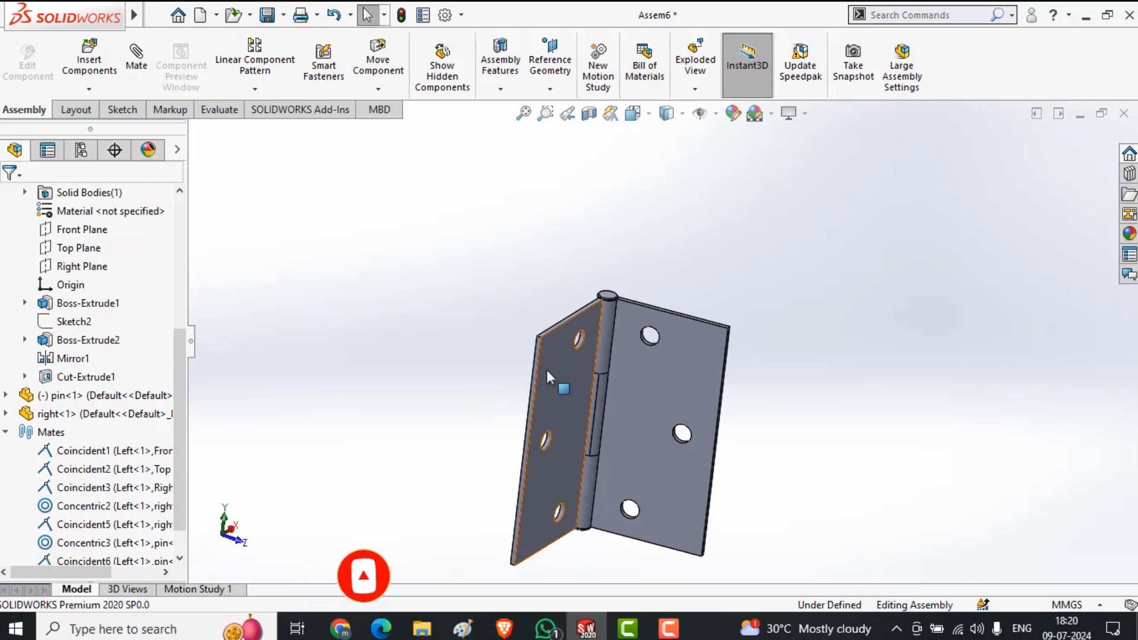
# Step: Open Motion Study 1, enable SOLIDWORKS Motion, and set the study type to Motion Analysis
pyautogui.click(197, 588)
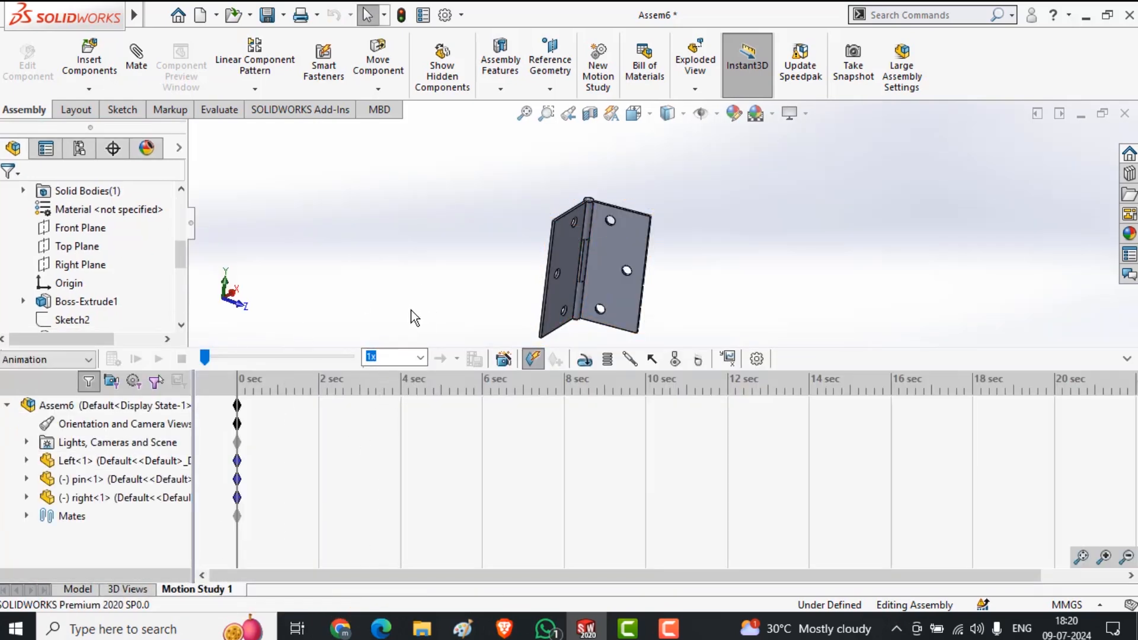
pyautogui.moveTo(301, 109)
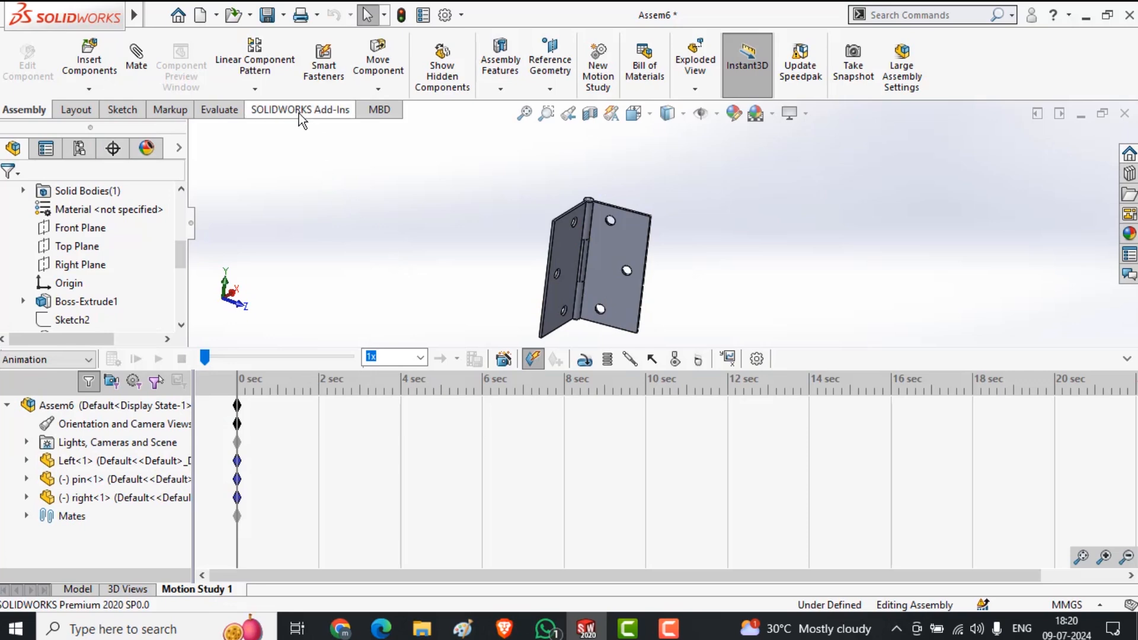
pyautogui.click(300, 109)
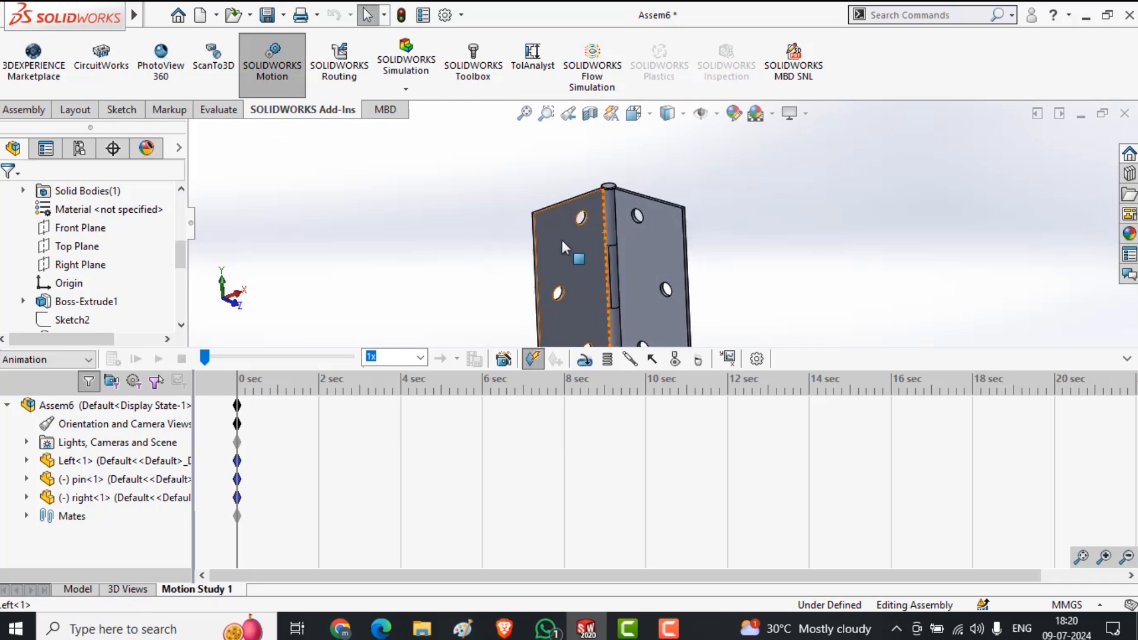
pyautogui.click(48, 359)
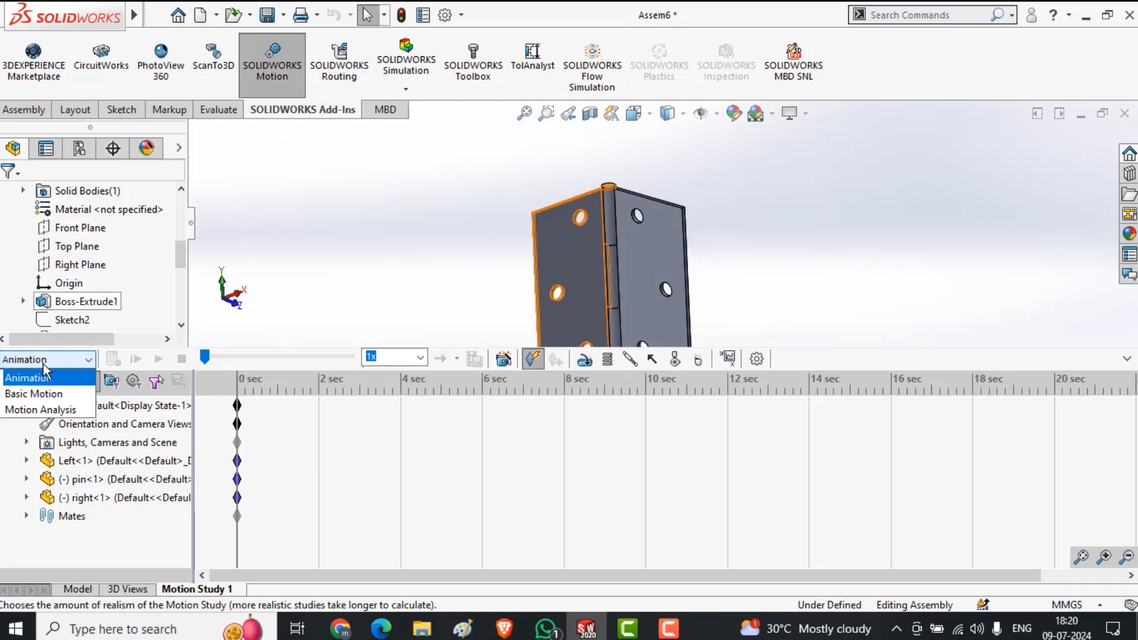
pyautogui.click(45, 409)
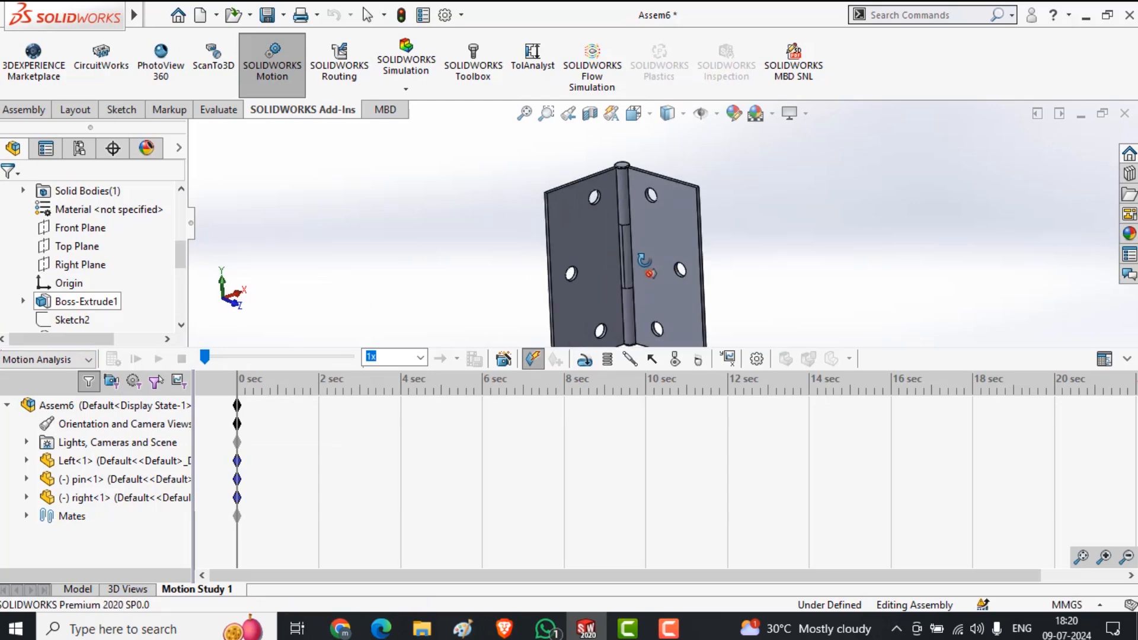
# Step: Add an oscillating rotary motor with 180° displacement and 0.3 frequency
pyautogui.click(95, 319)
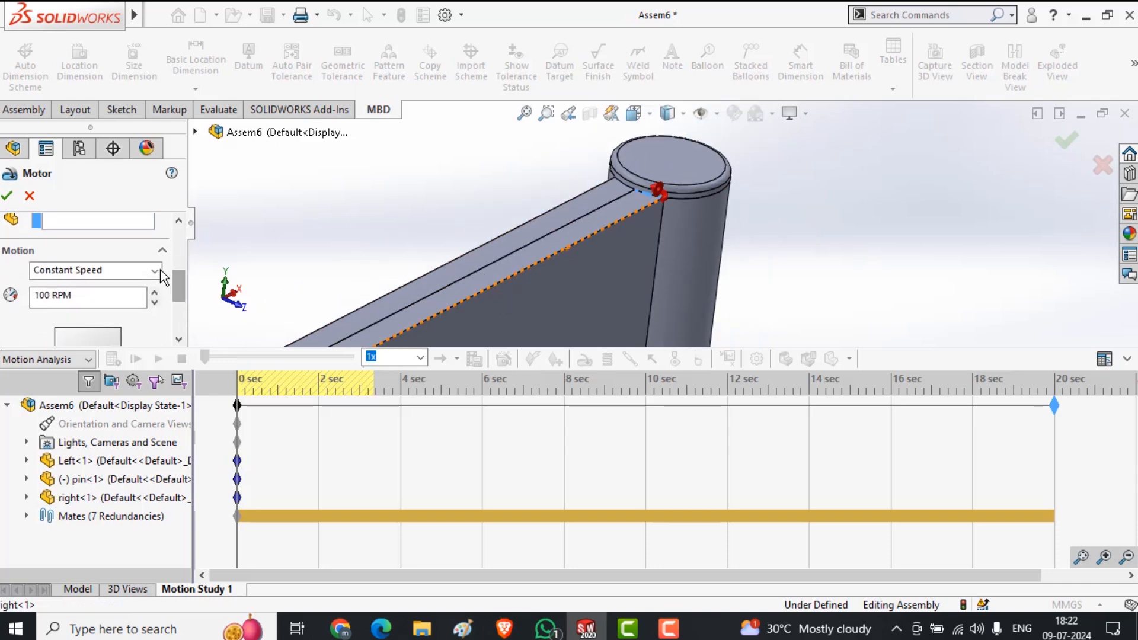
pyautogui.click(94, 270)
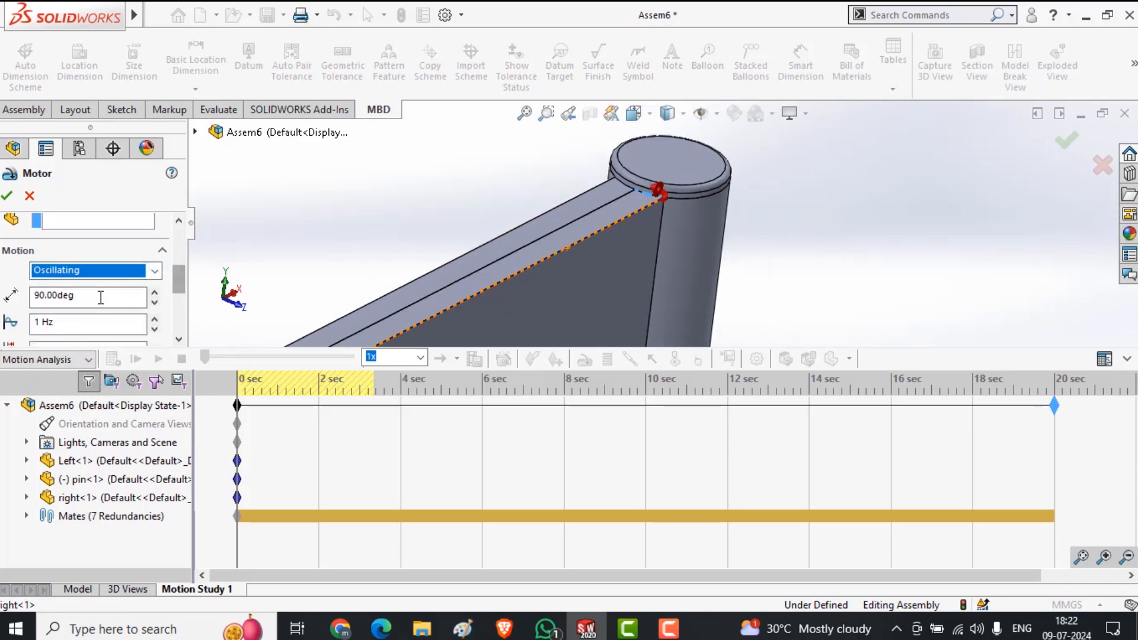
pyautogui.write('180')
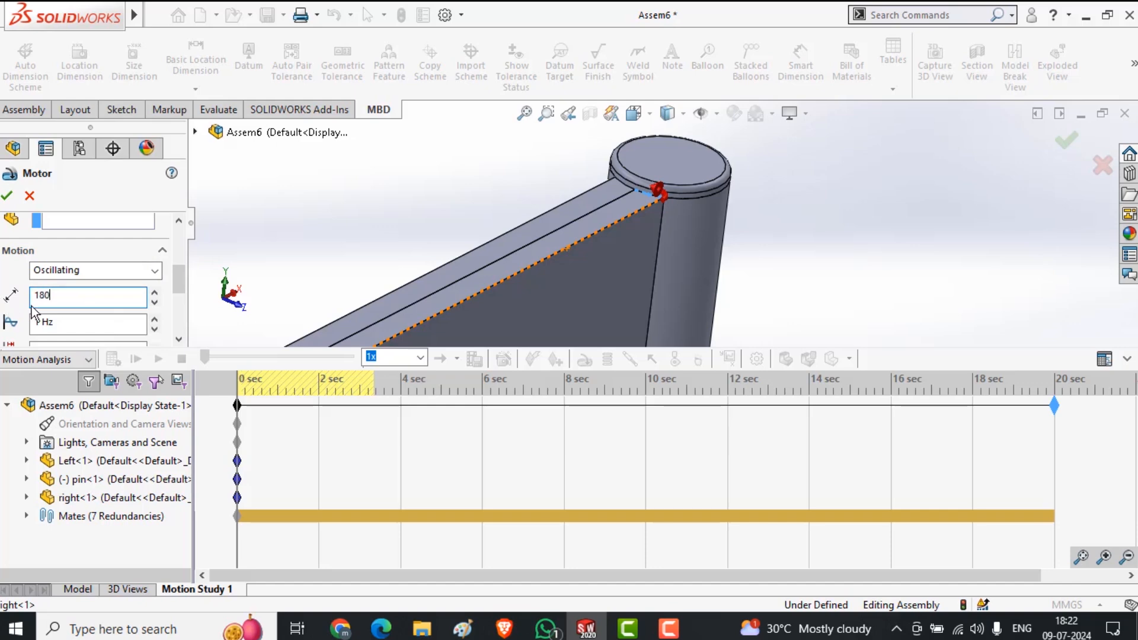
pyautogui.write('.3')
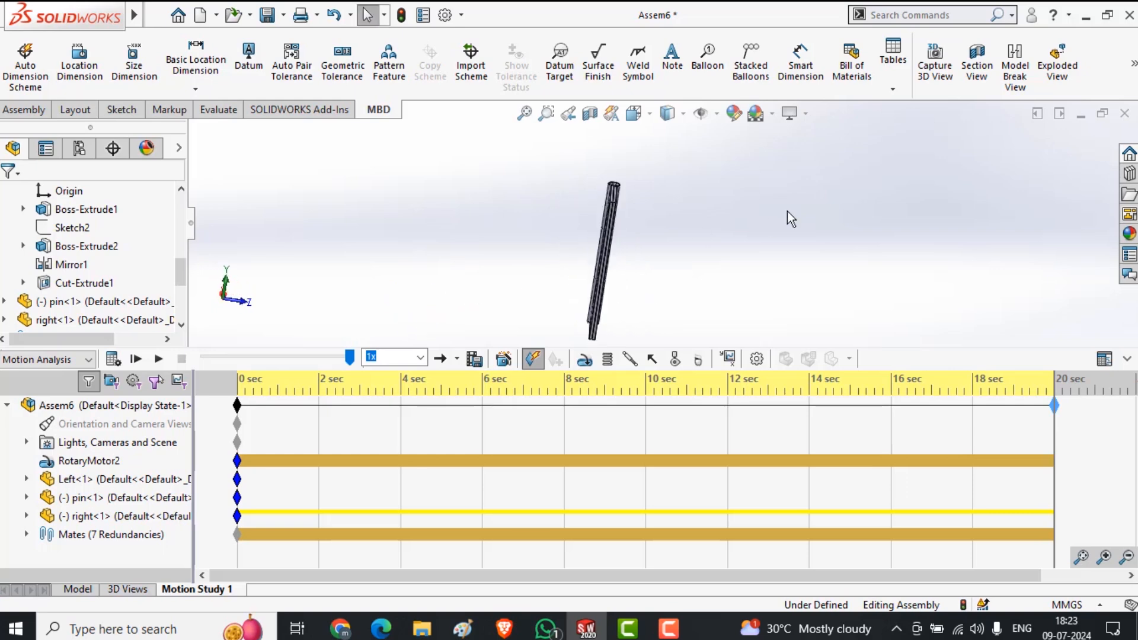
pyautogui.moveTo(776, 223)
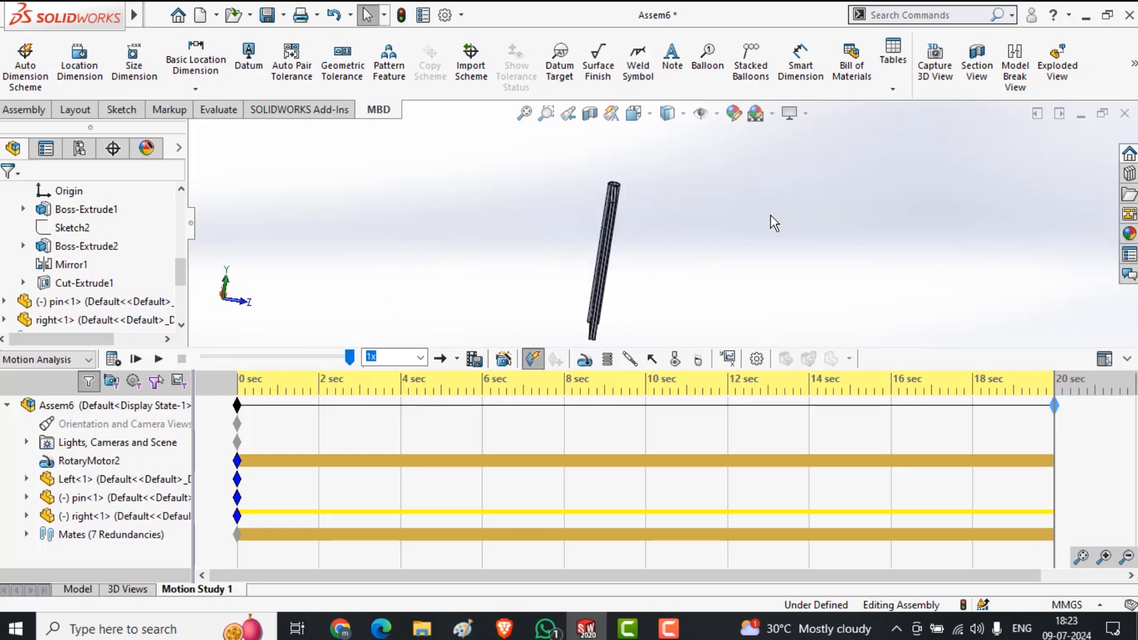